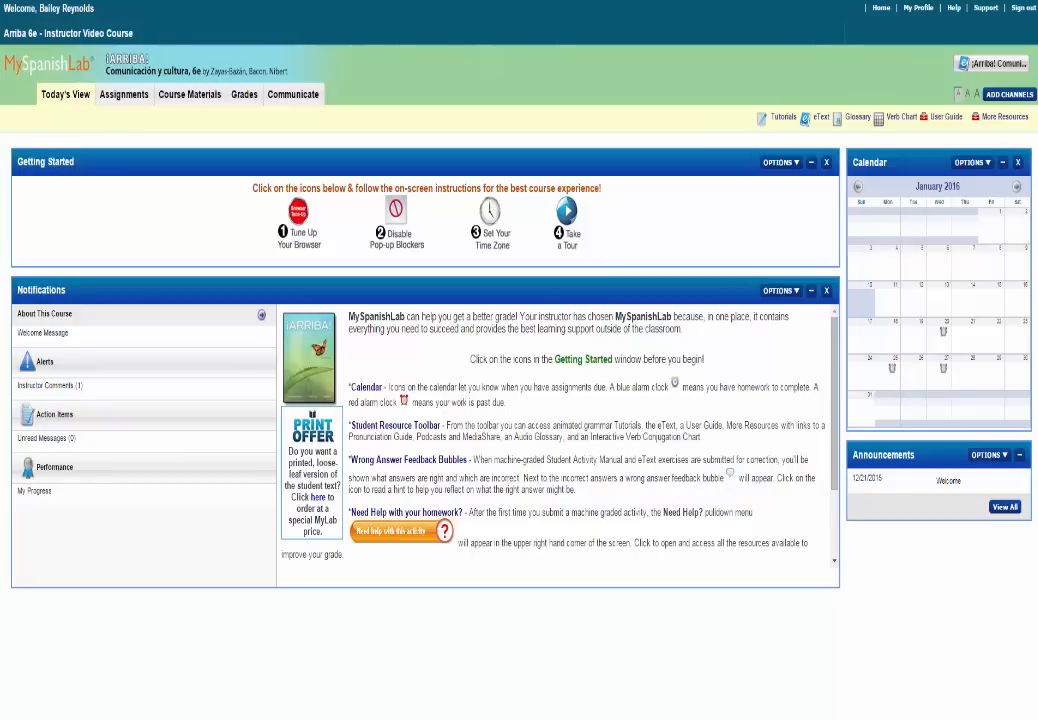
pyautogui.moveTo(986, 8)
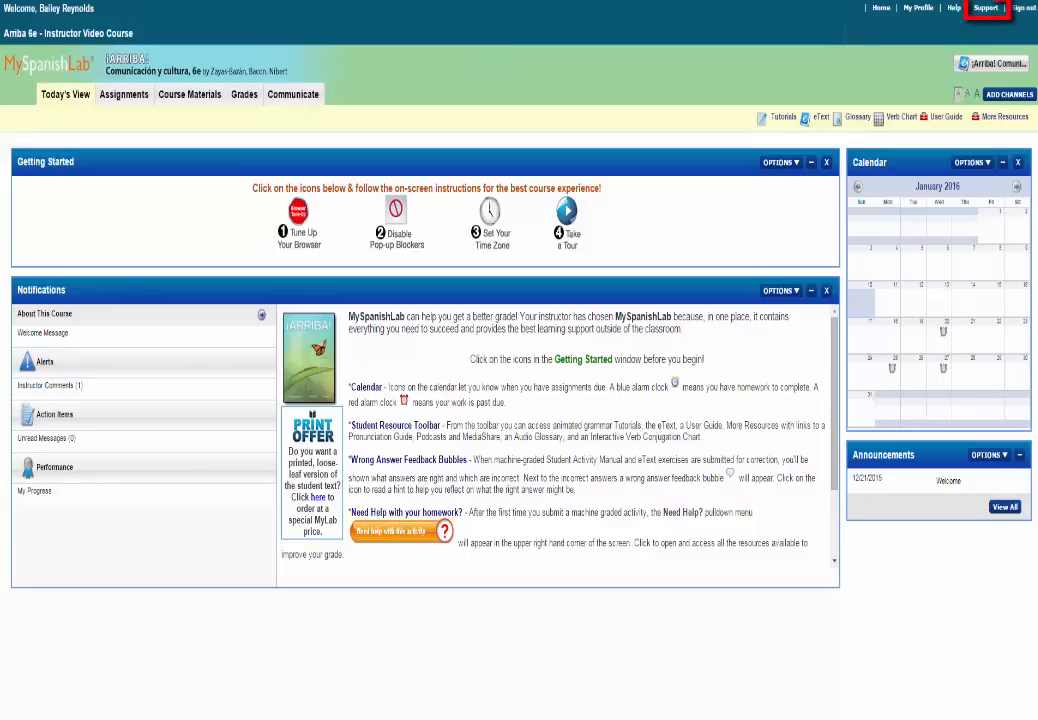
pyautogui.moveTo(891, 34)
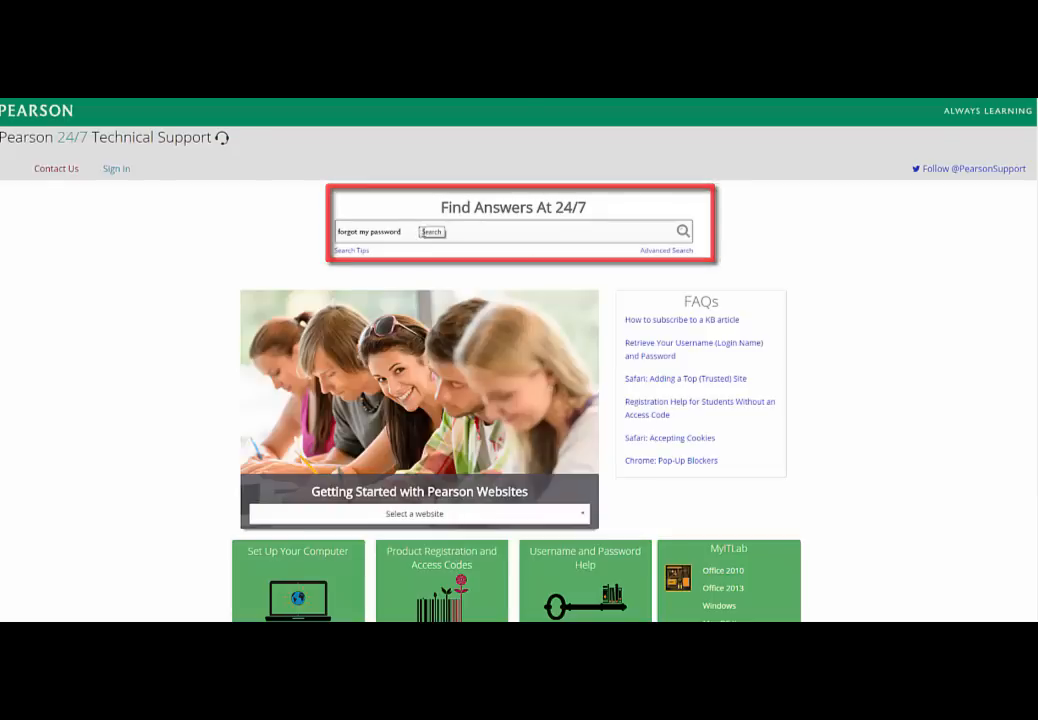
pyautogui.scroll(-3)
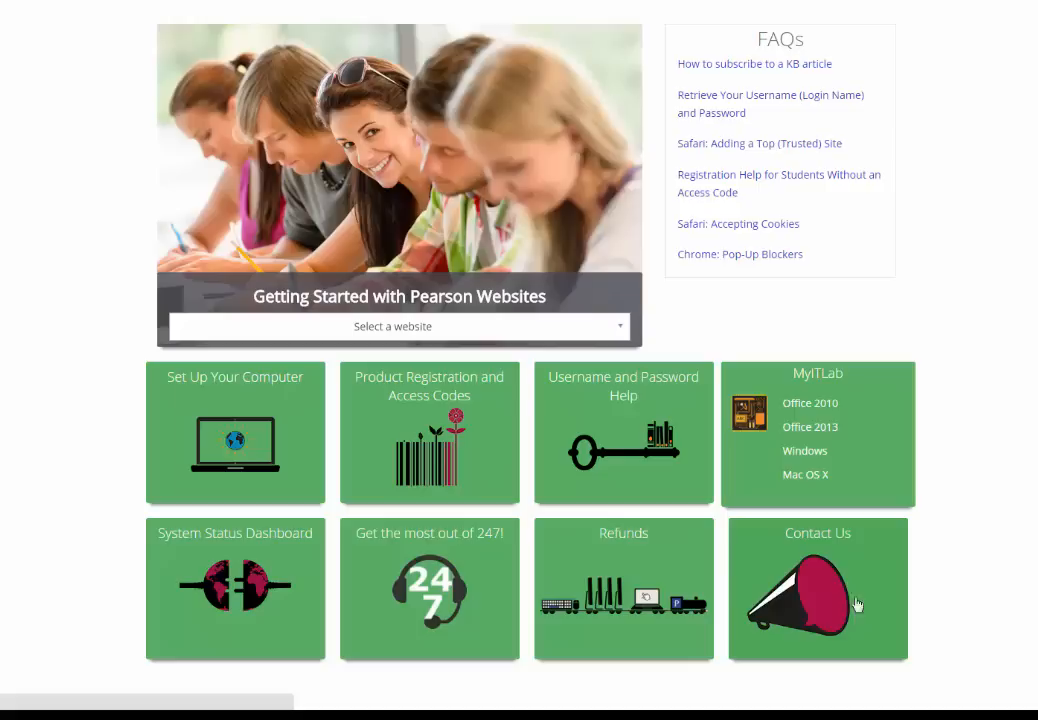
pyautogui.moveTo(429, 610)
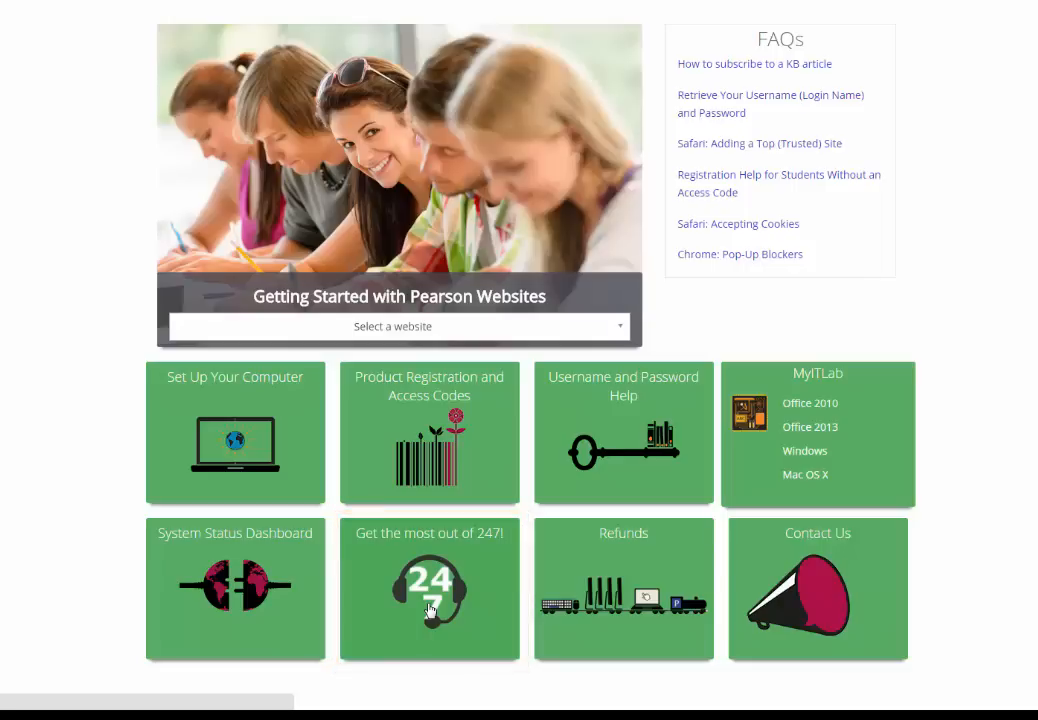
pyautogui.click(429, 588)
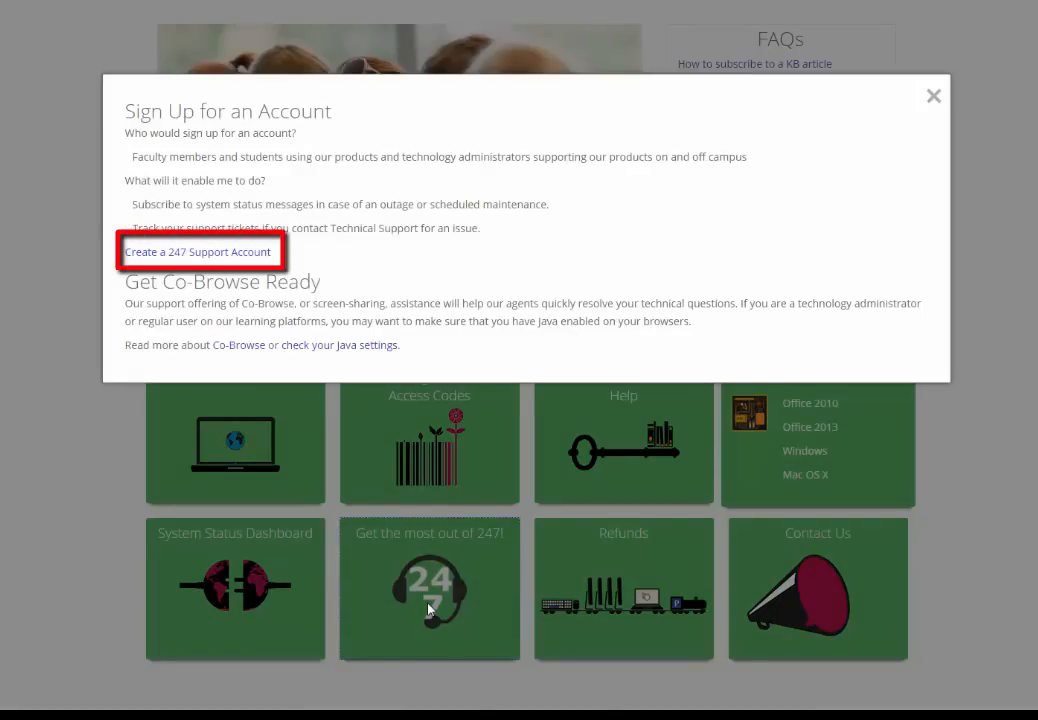
pyautogui.click(197, 251)
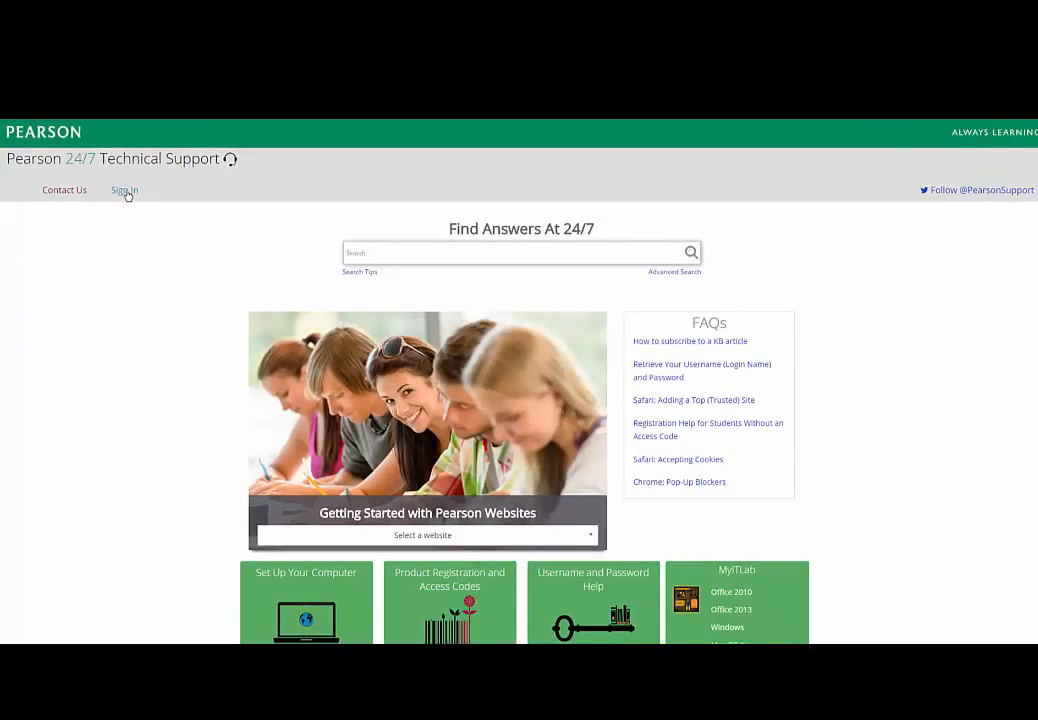
pyautogui.moveTo(124, 190)
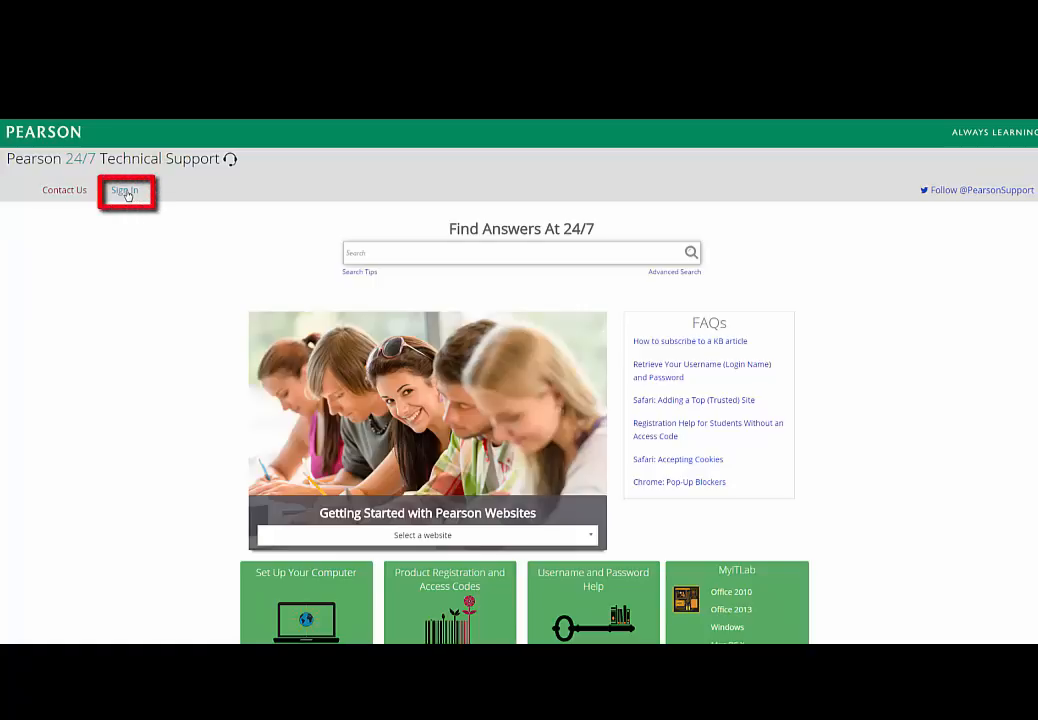
pyautogui.moveTo(180, 210)
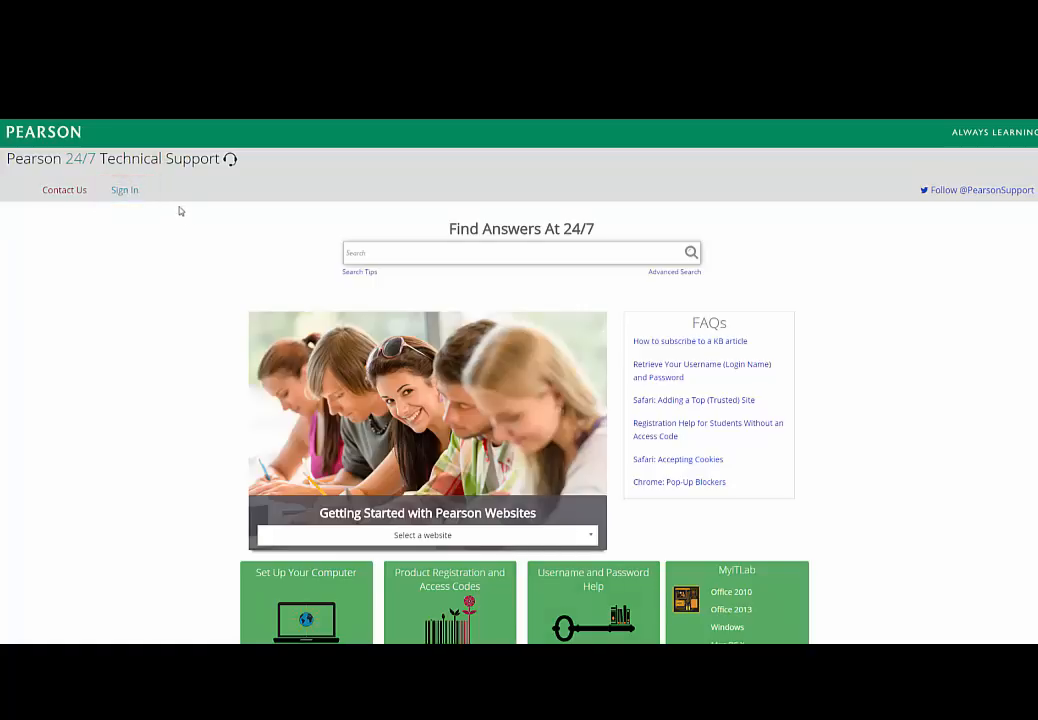
pyautogui.click(124, 190)
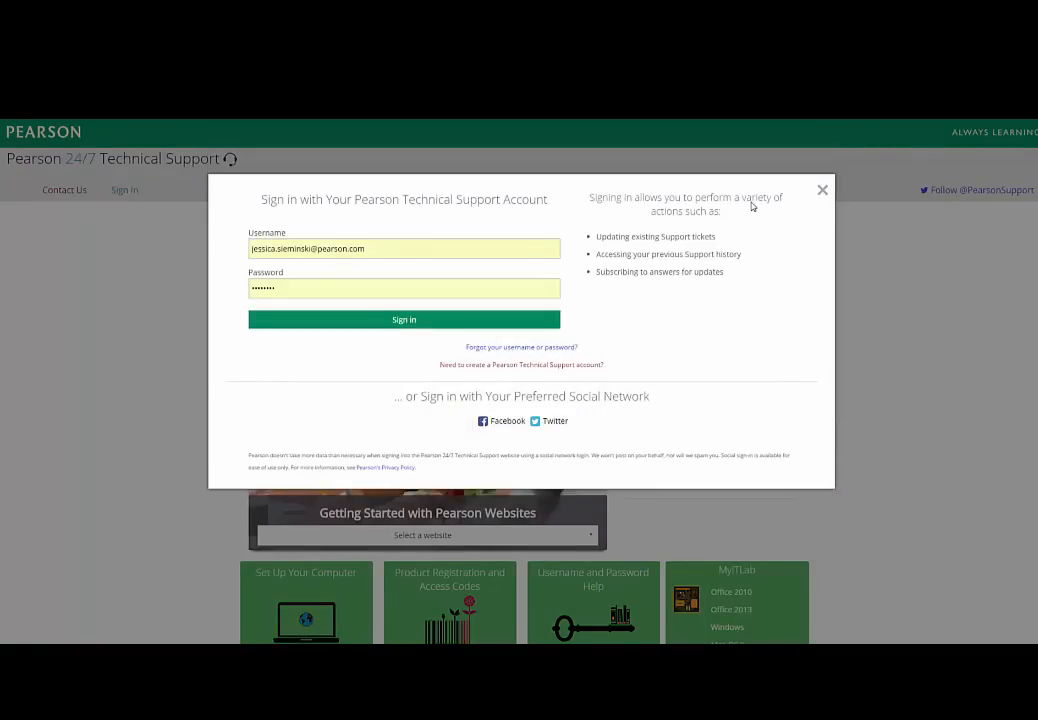
pyautogui.click(822, 190)
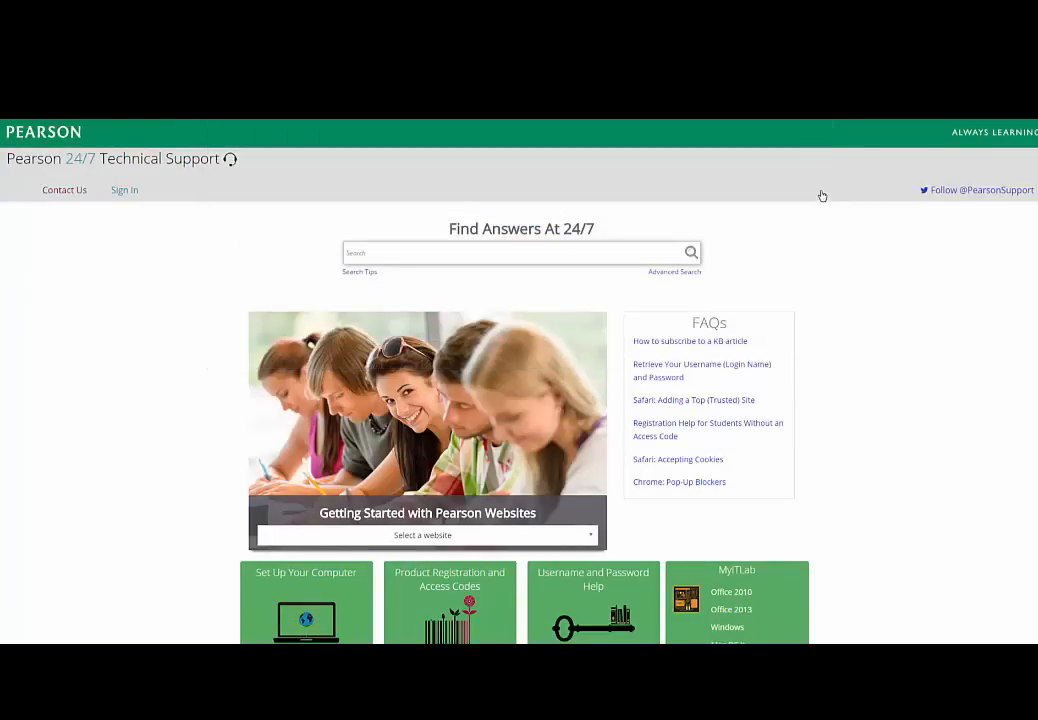